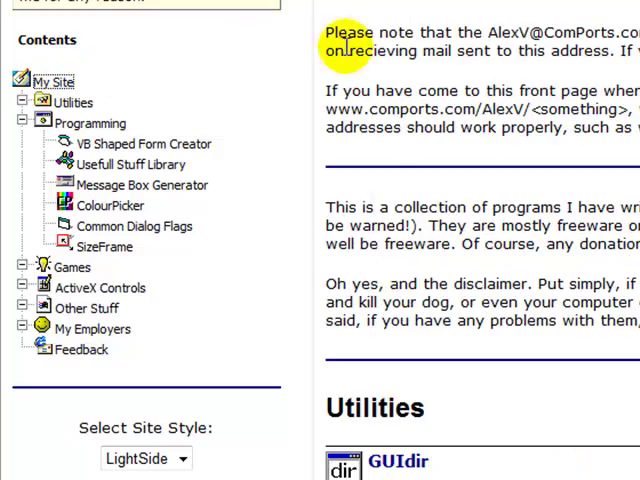
pyautogui.moveTo(84, 132)
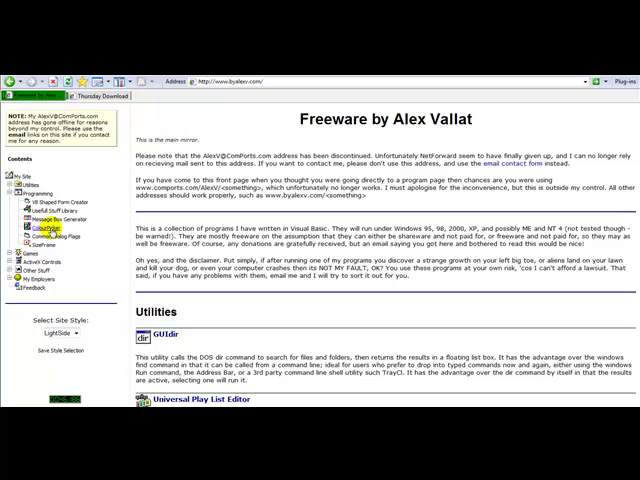
# Step: Go to the ColourPicker page from the Programming branch of the site Contents tree
pyautogui.click(58, 240)
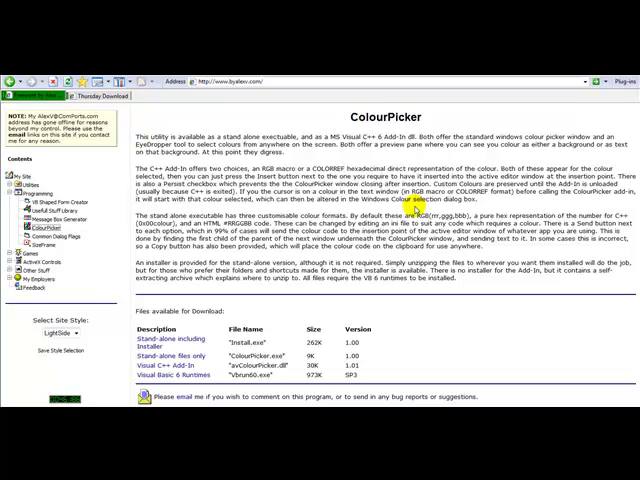
pyautogui.moveTo(360, 312)
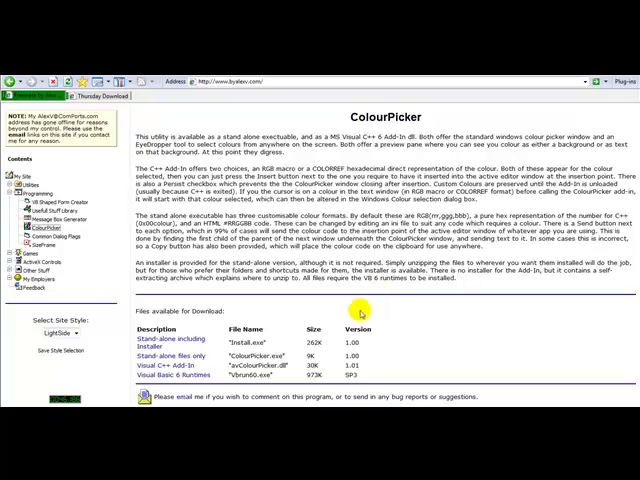
# Step: Scroll down to the Files available for Download table listing the stand-alone installer package
pyautogui.scroll(-3)
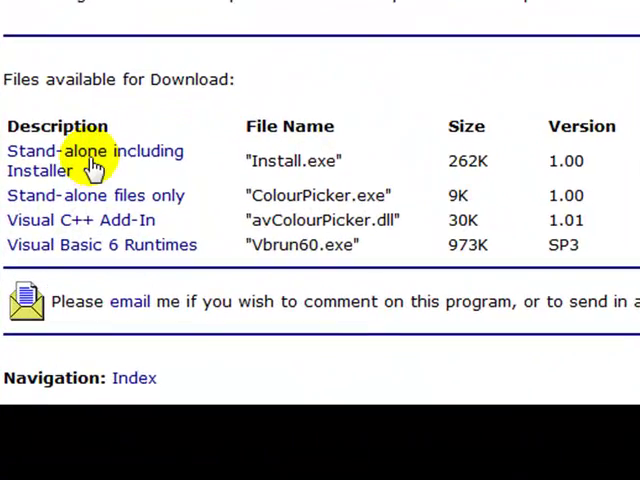
pyautogui.moveTo(104, 160)
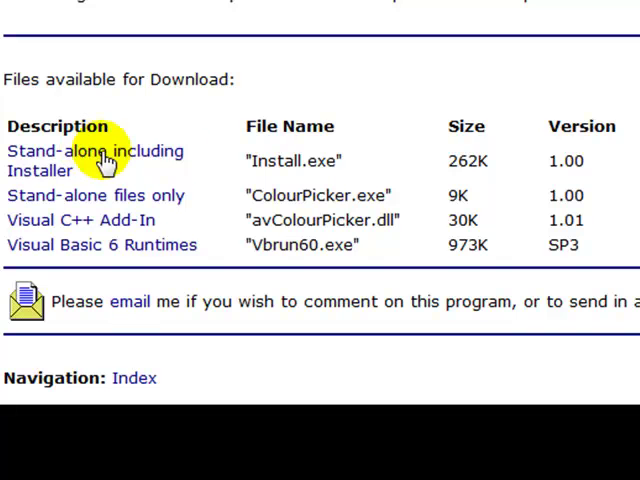
pyautogui.moveTo(450, 160)
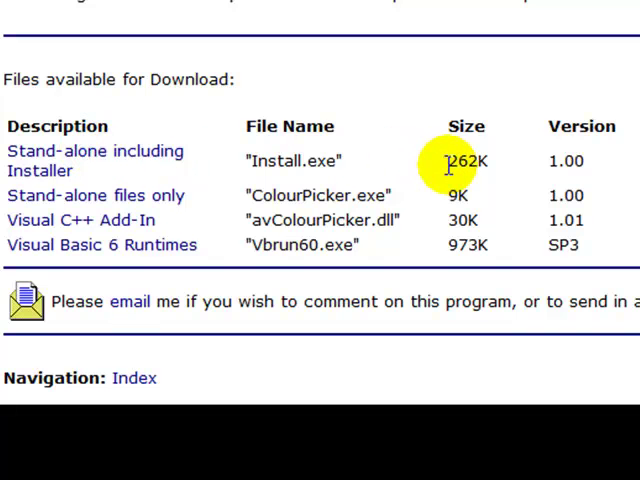
pyautogui.moveTo(400, 156)
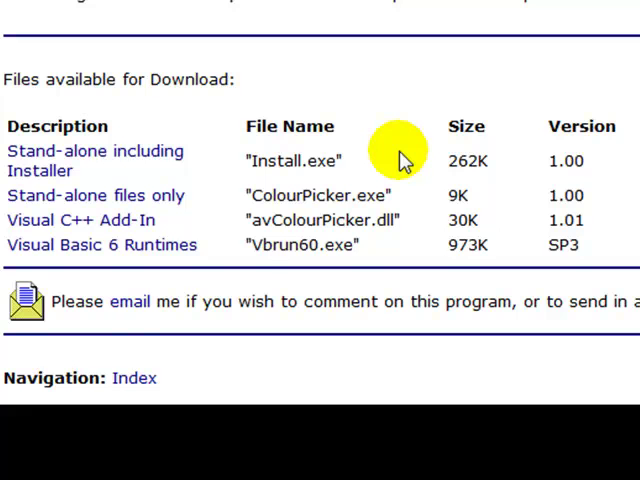
pyautogui.moveTo(540, 170)
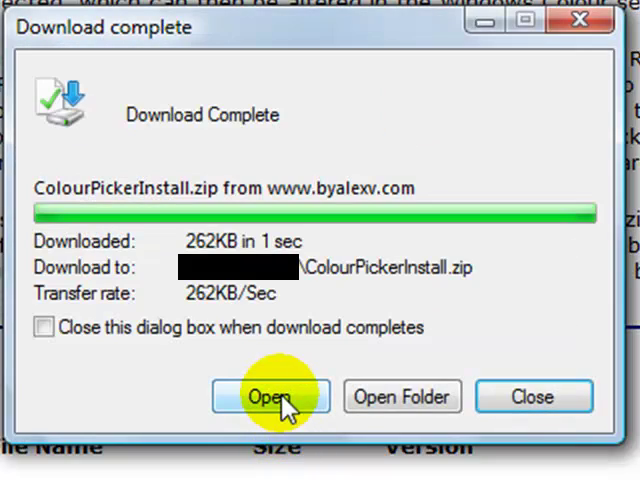
# Step: Run the Install program from the downloaded ColourPicker zip, reaching the VB6 runtimes notice
pyautogui.click(270, 396)
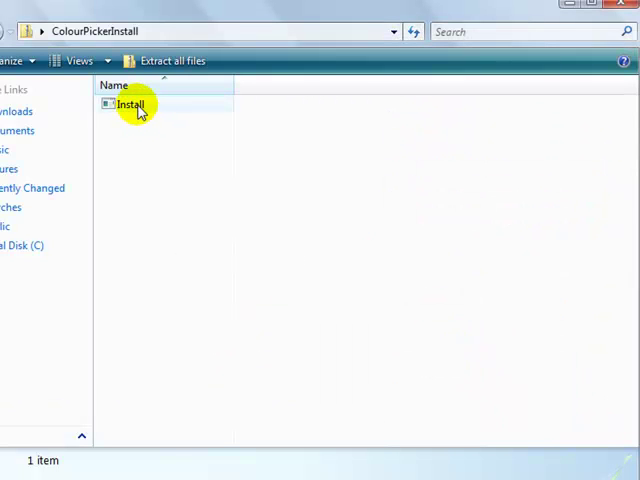
pyautogui.click(130, 104)
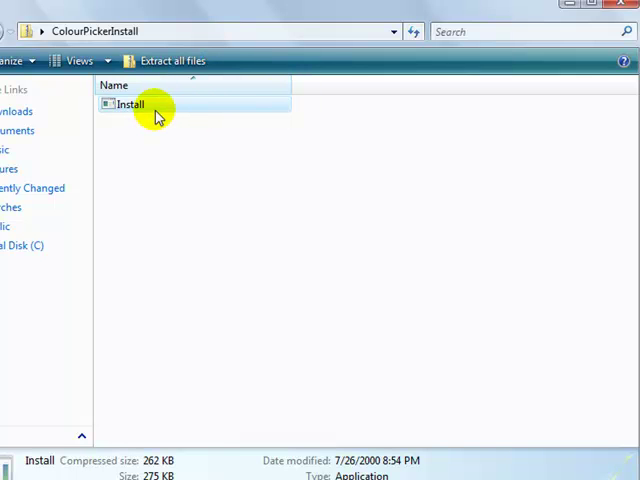
pyautogui.doubleClick(130, 104)
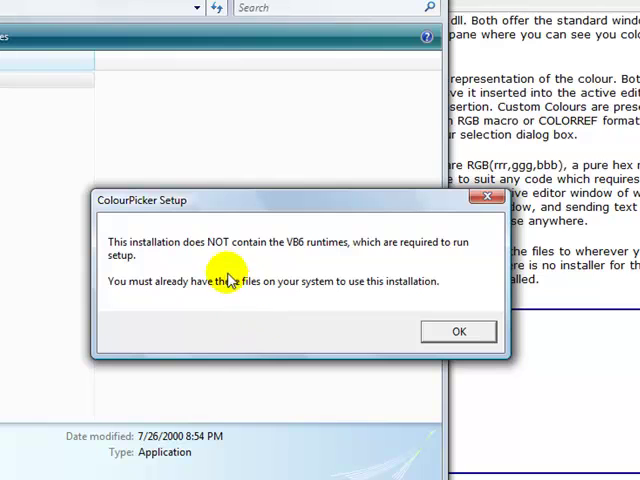
pyautogui.moveTo(252, 332)
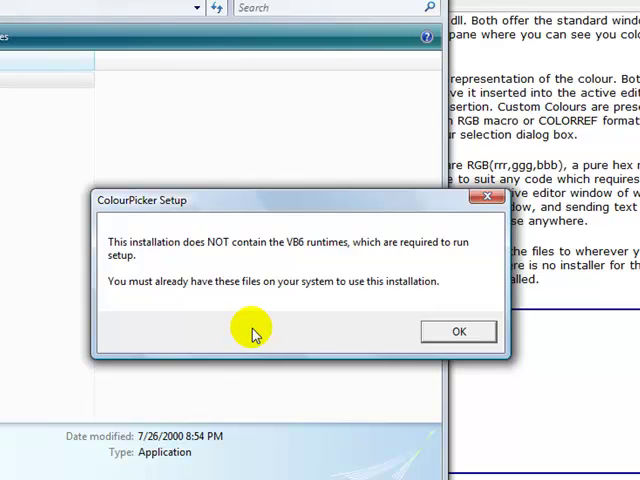
pyautogui.moveTo(296, 332)
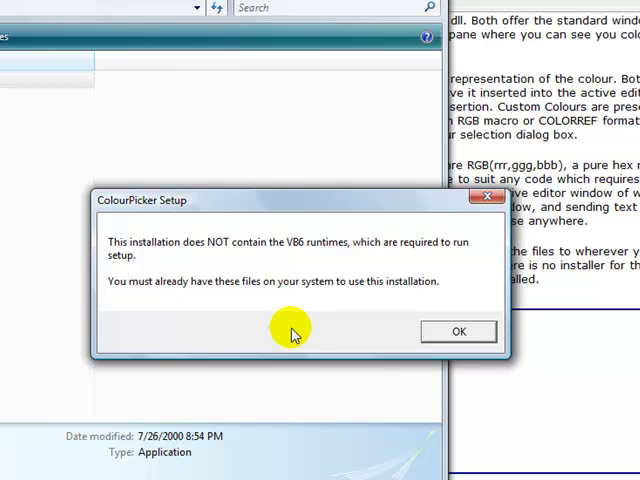
pyautogui.moveTo(328, 336)
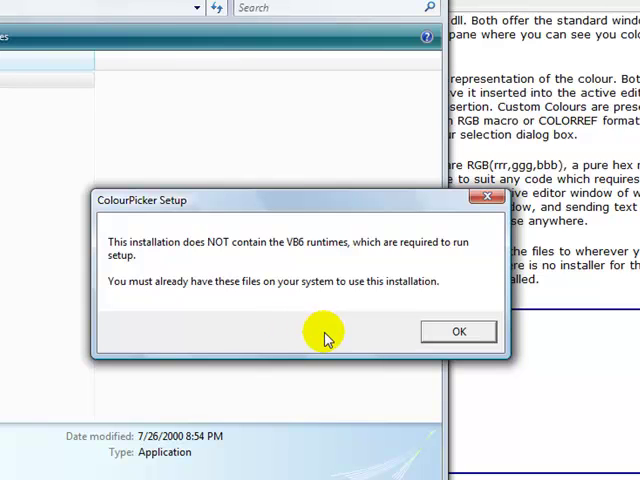
pyautogui.moveTo(324, 332)
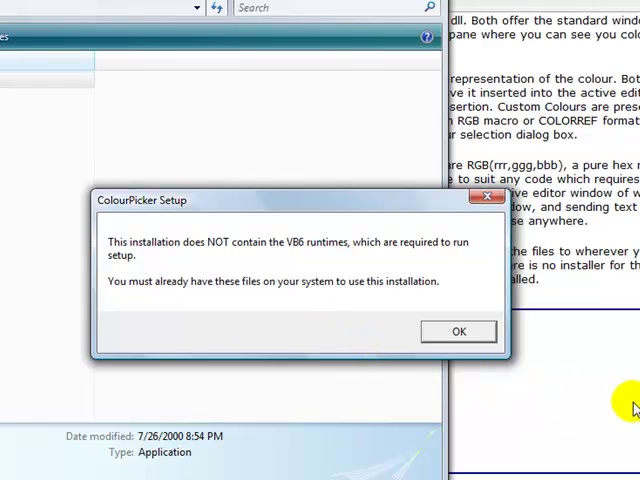
pyautogui.click(458, 332)
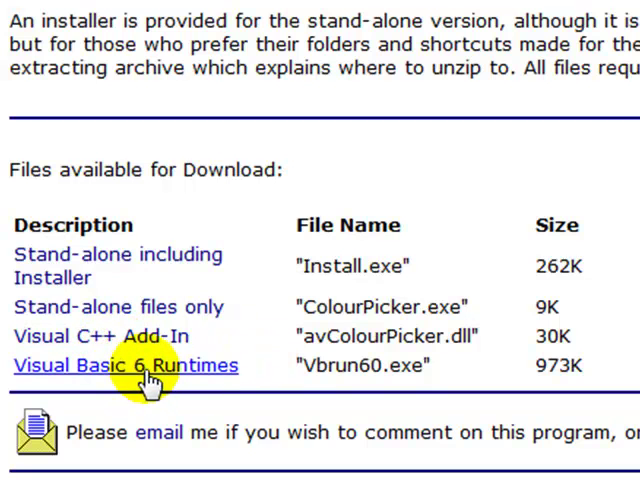
pyautogui.moveTo(200, 360)
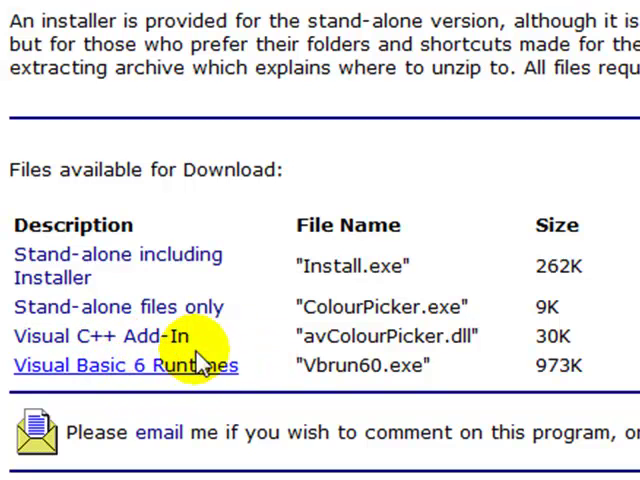
pyautogui.moveTo(296, 384)
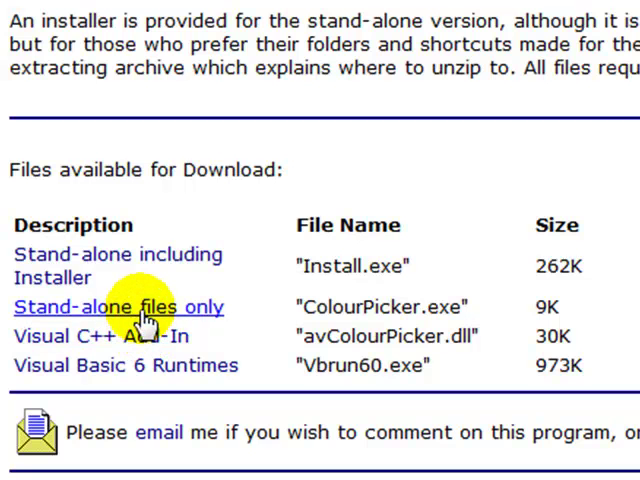
pyautogui.moveTo(564, 312)
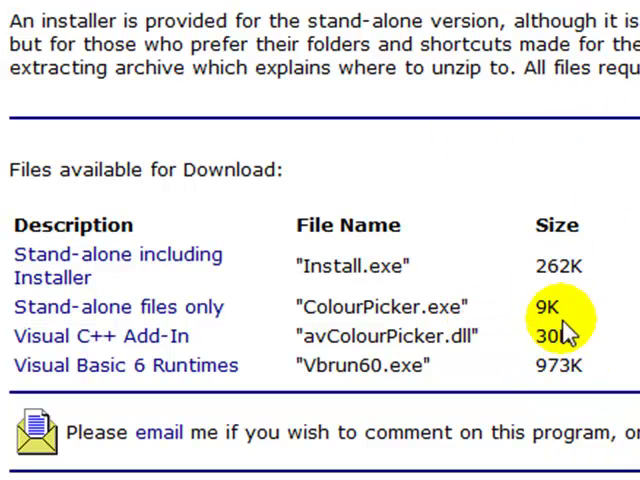
pyautogui.moveTo(600, 380)
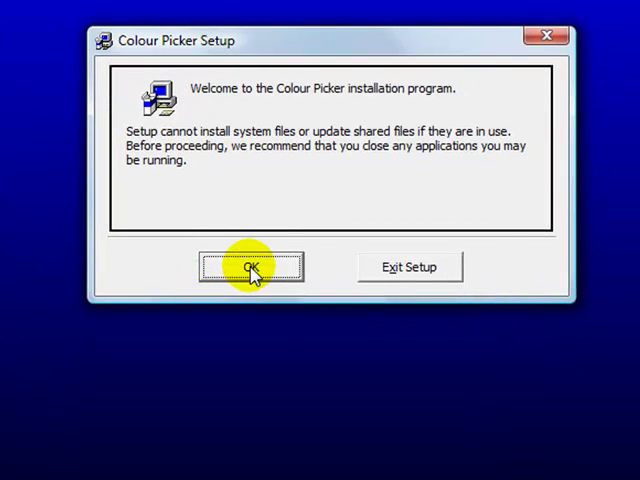
# Step: Accept the setup welcome and keep C:\Program Files\ColourPicker as the install folder
pyautogui.click(252, 268)
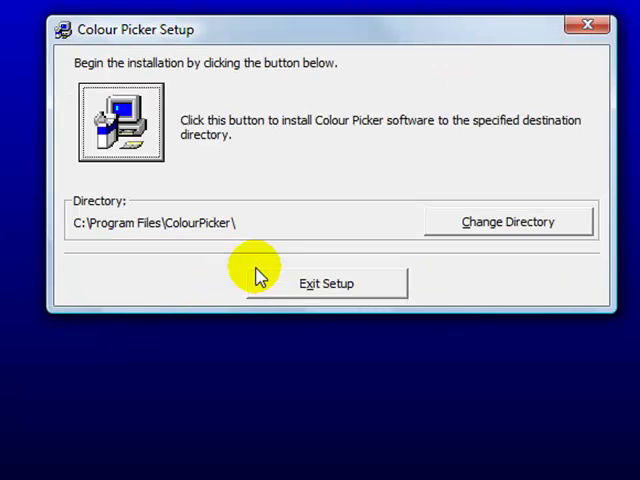
pyautogui.moveTo(278, 244)
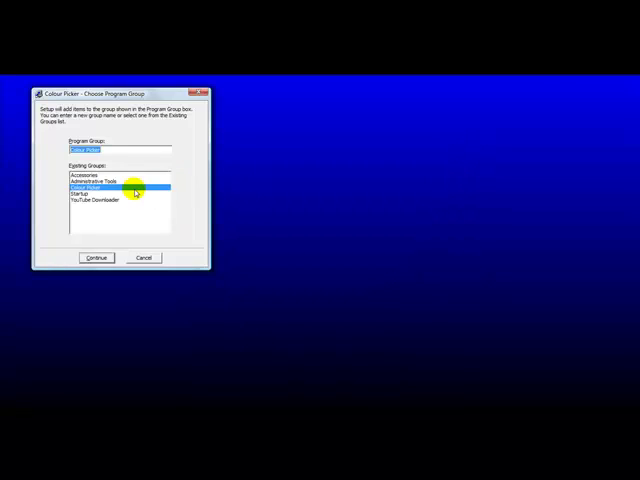
pyautogui.moveTo(96, 256)
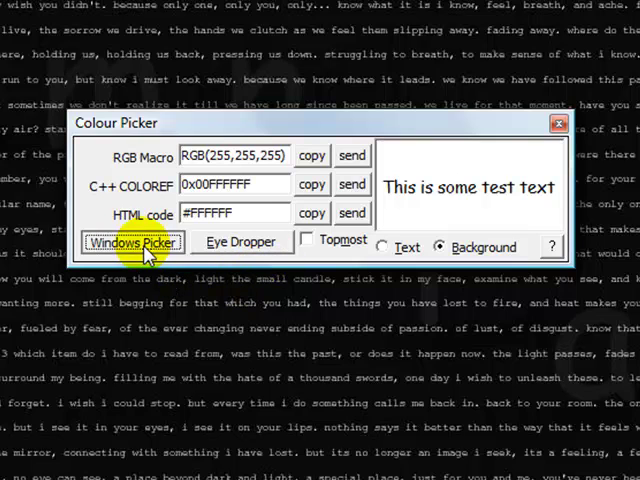
# Step: Choose a colour in the Windows Picker dialog and read its RGB, COLORREF and HTML codes
pyautogui.click(132, 242)
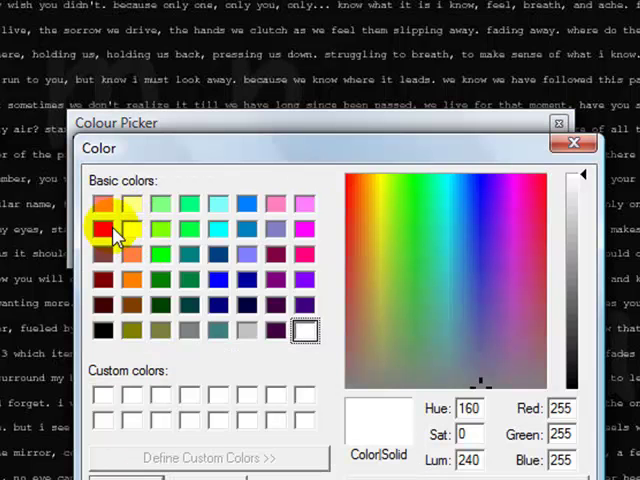
pyautogui.click(456, 330)
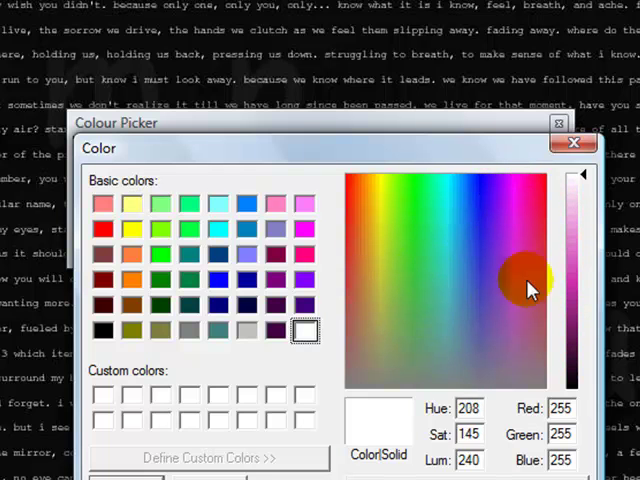
pyautogui.click(500, 370)
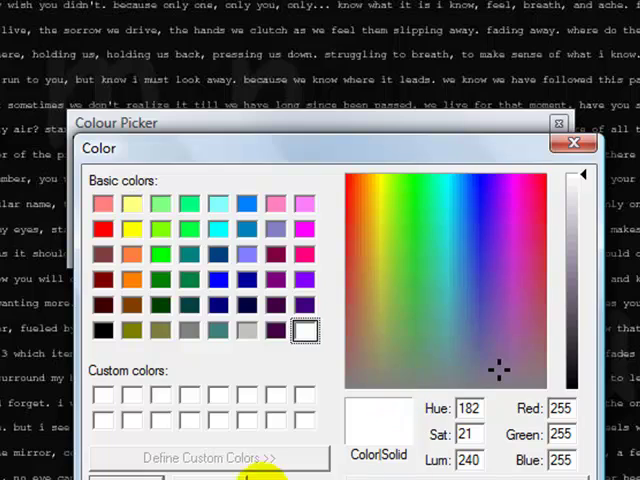
pyautogui.click(104, 228)
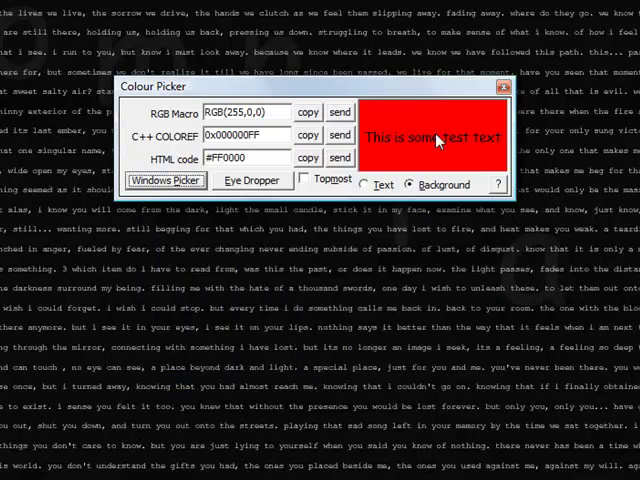
pyautogui.moveTo(410, 158)
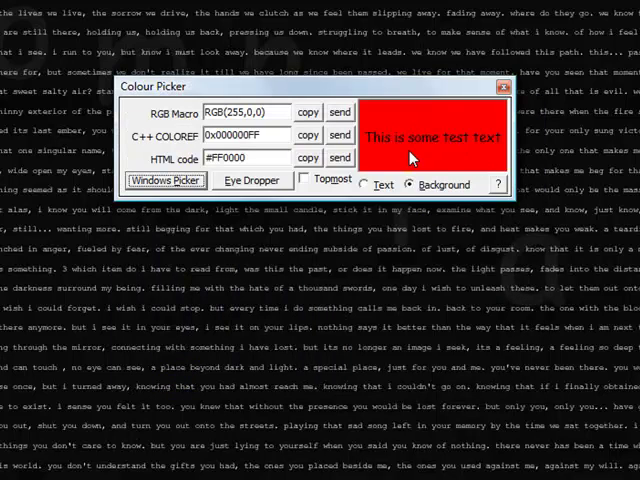
pyautogui.click(372, 184)
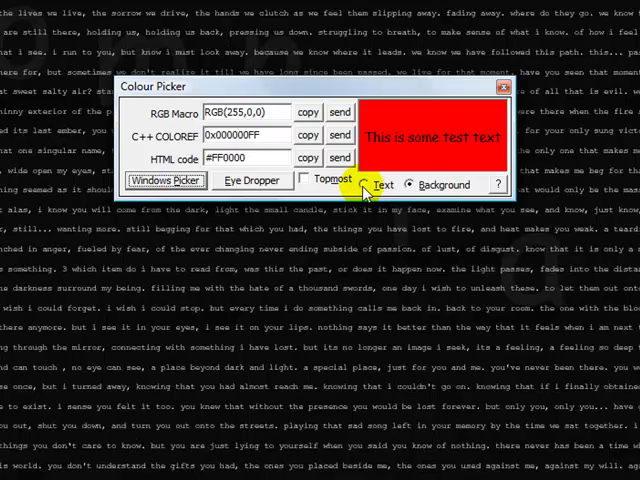
# Step: Switch between Text and Background targets and pick bright green #00FF00 from the system palette for the background
pyautogui.click(408, 184)
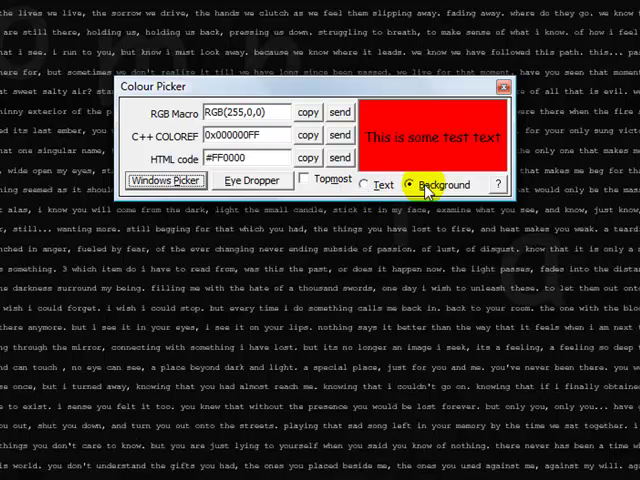
pyautogui.click(360, 184)
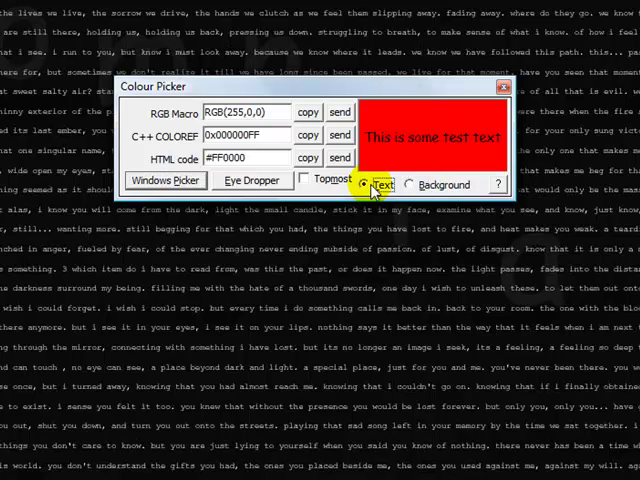
pyautogui.click(136, 180)
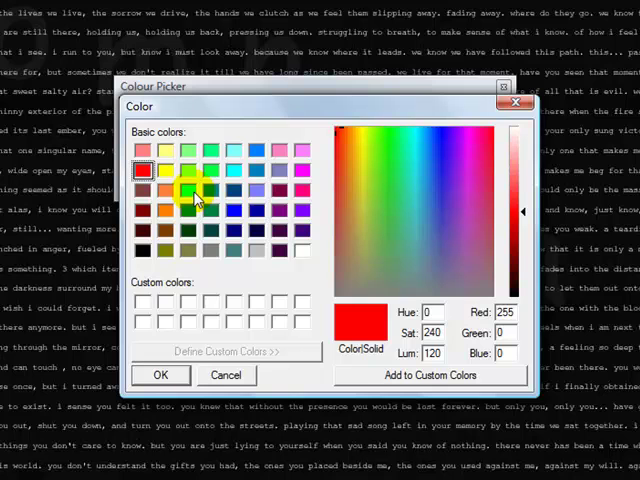
pyautogui.click(188, 192)
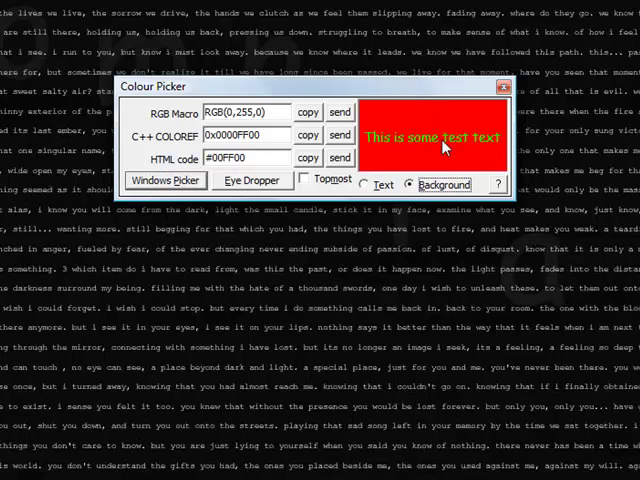
pyautogui.moveTo(370, 176)
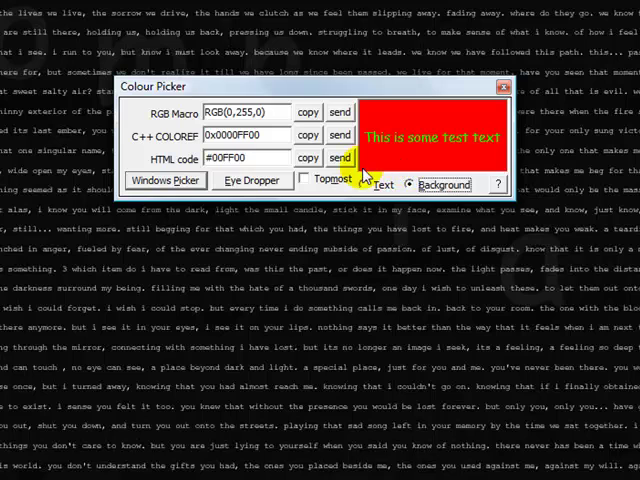
pyautogui.click(136, 184)
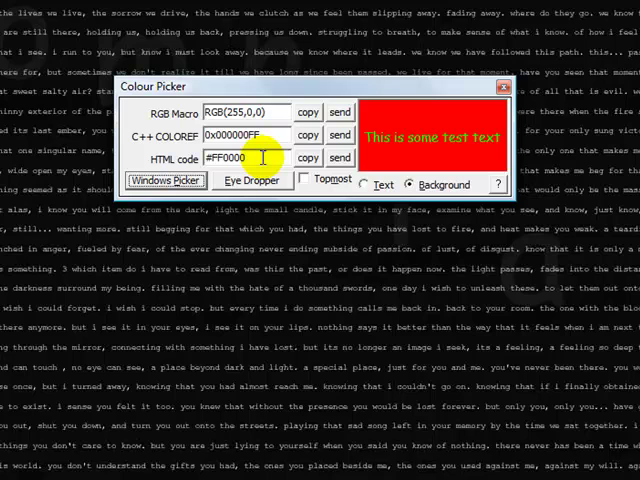
pyautogui.moveTo(410, 164)
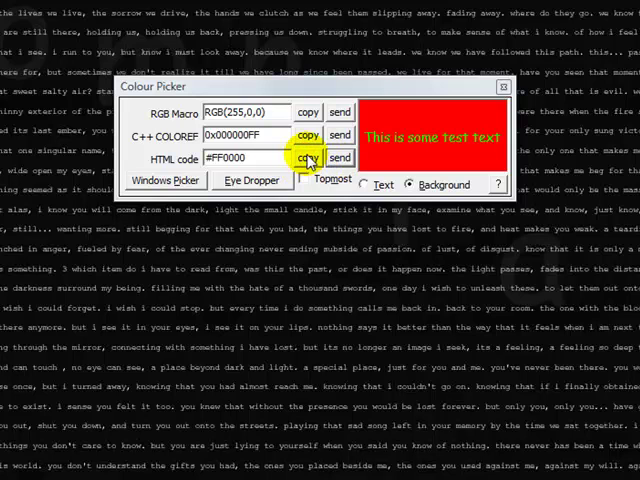
pyautogui.tripleClick(232, 158)
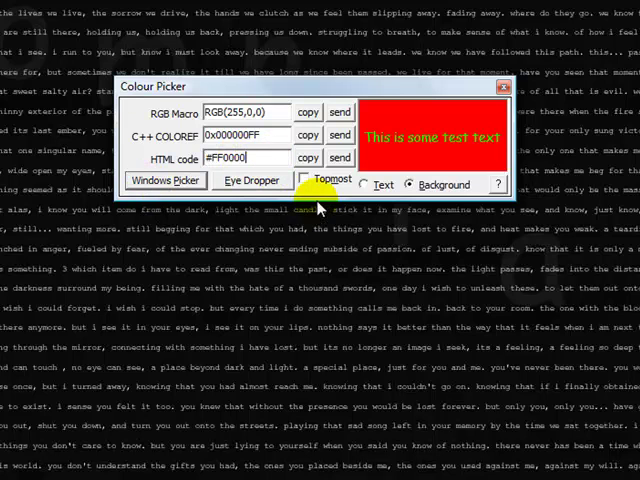
pyautogui.moveTo(140, 184)
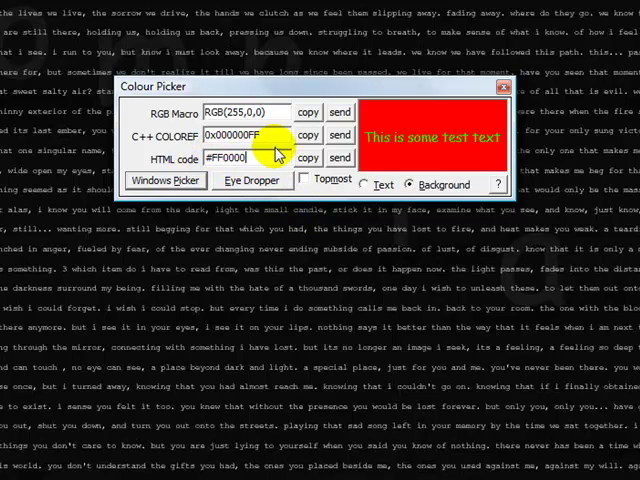
pyautogui.moveTo(398, 130)
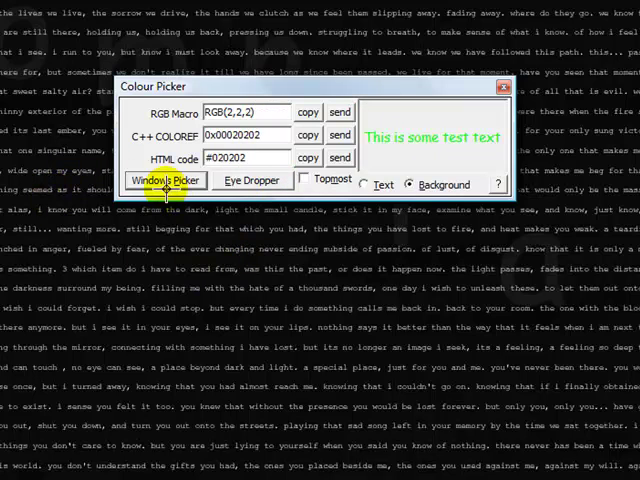
# Step: Sample a pale blue off the screen with the Eye Dropper, reading RGB(186,207,226) / #BACFE2, for text then background
pyautogui.click(164, 180)
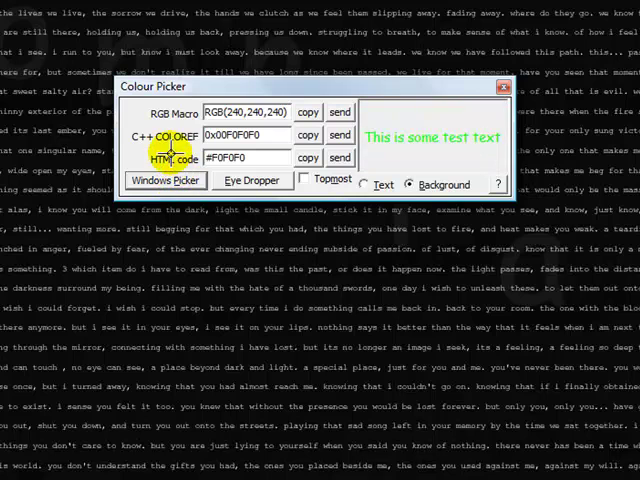
pyautogui.click(382, 184)
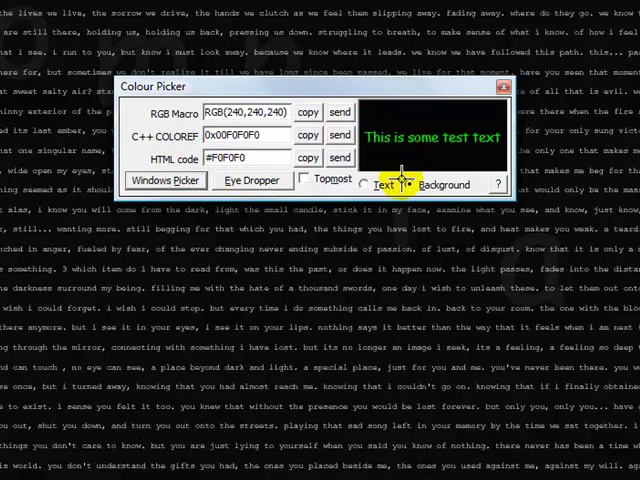
pyautogui.click(412, 184)
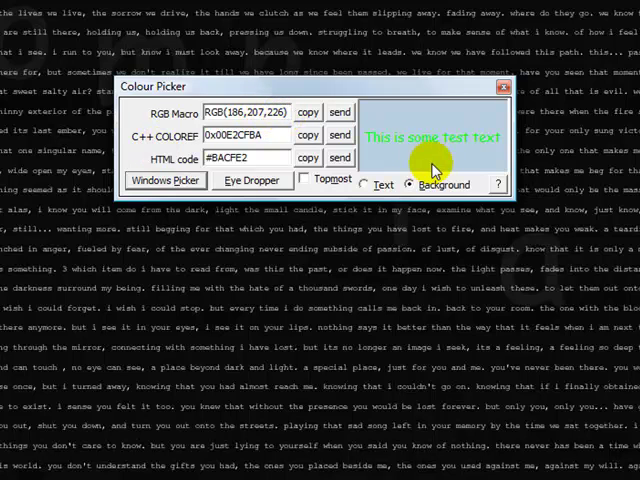
pyautogui.click(304, 180)
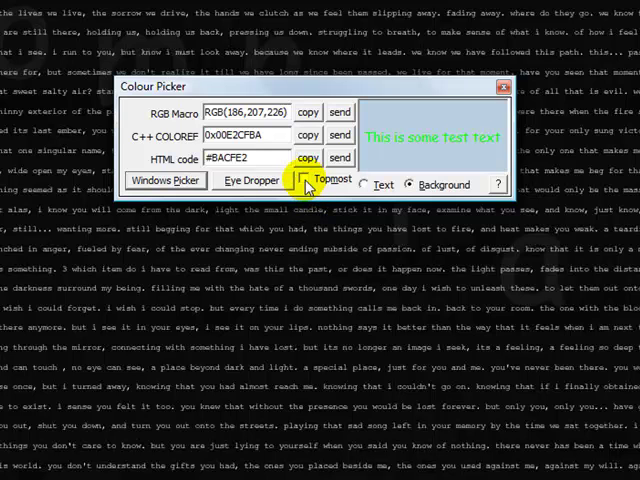
# Step: Keep the picker Topmost and sample a dark purple RGB(54,0,54) / #360036 for the background
pyautogui.click(304, 180)
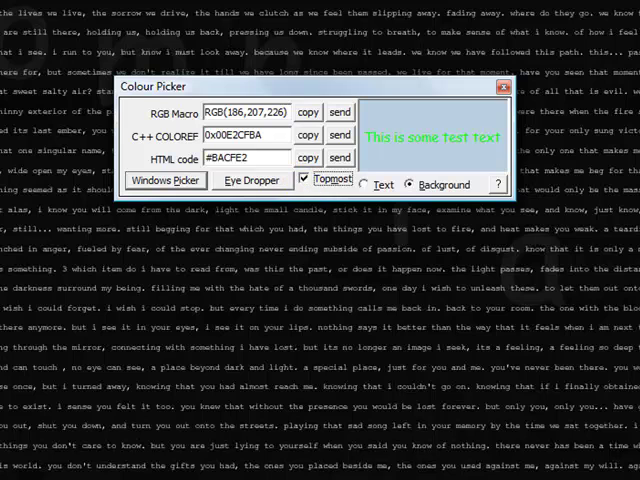
pyautogui.scroll(-3)
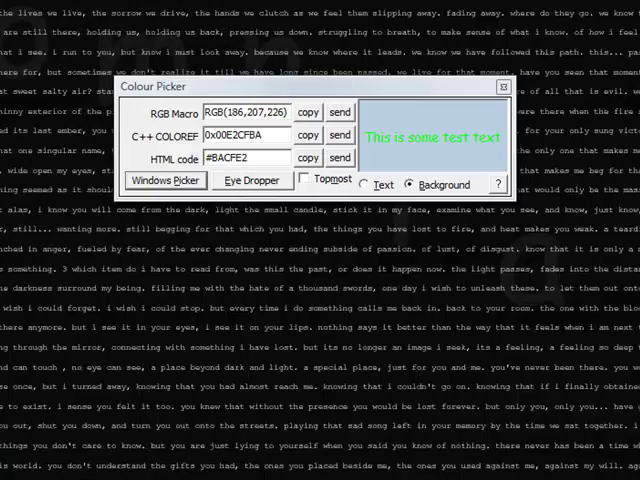
pyautogui.click(304, 184)
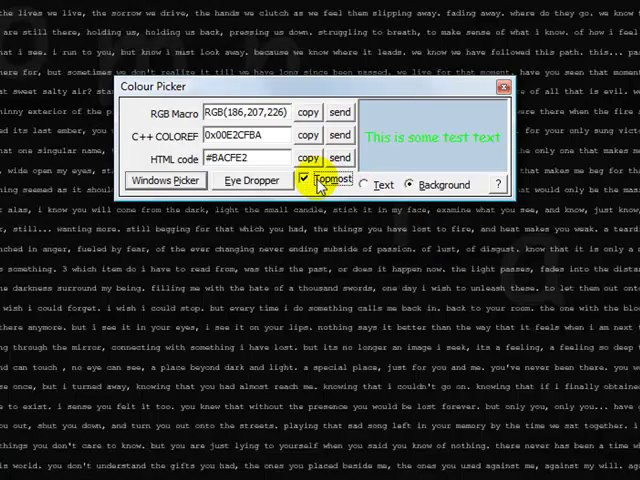
pyautogui.click(246, 180)
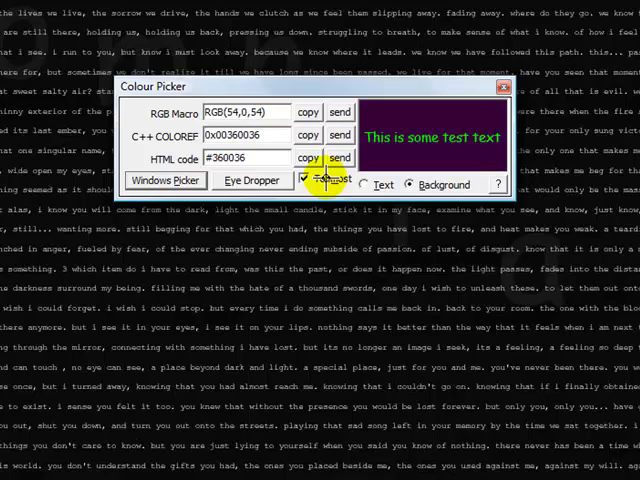
pyautogui.moveTo(510, 160)
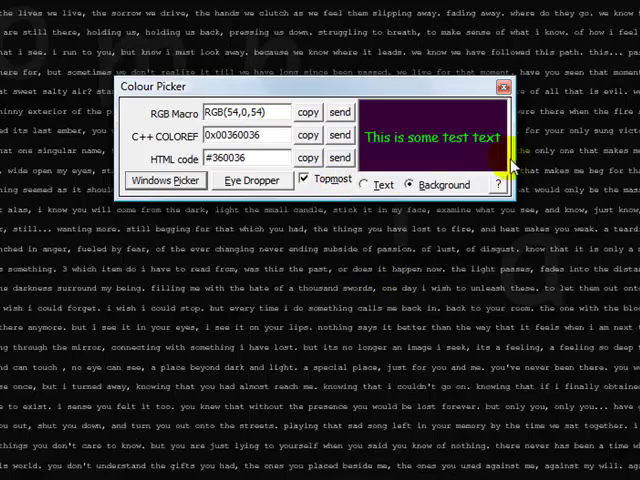
pyautogui.click(504, 184)
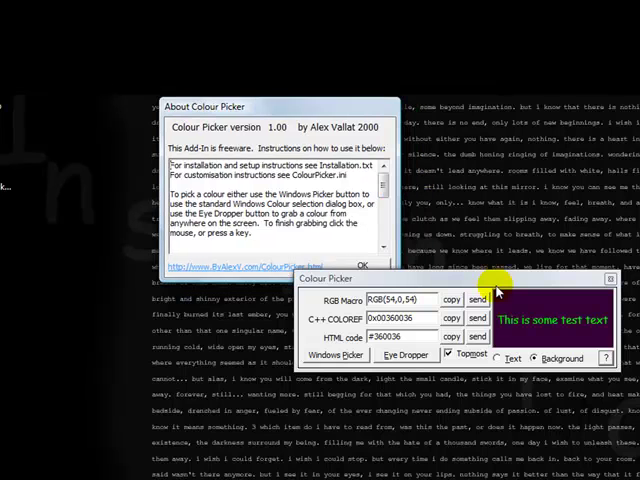
pyautogui.moveTo(384, 264)
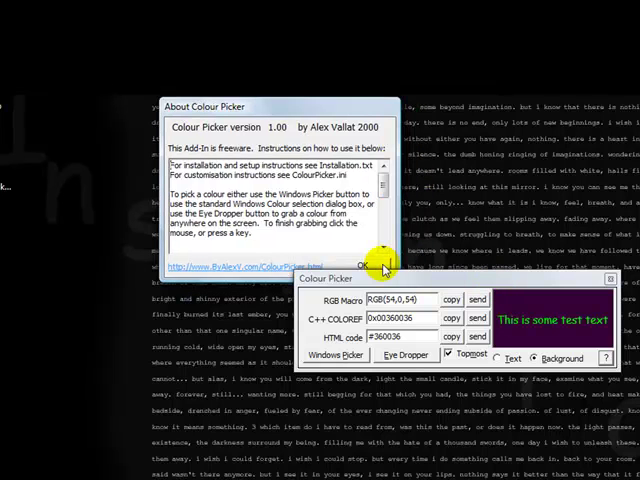
pyautogui.click(376, 264)
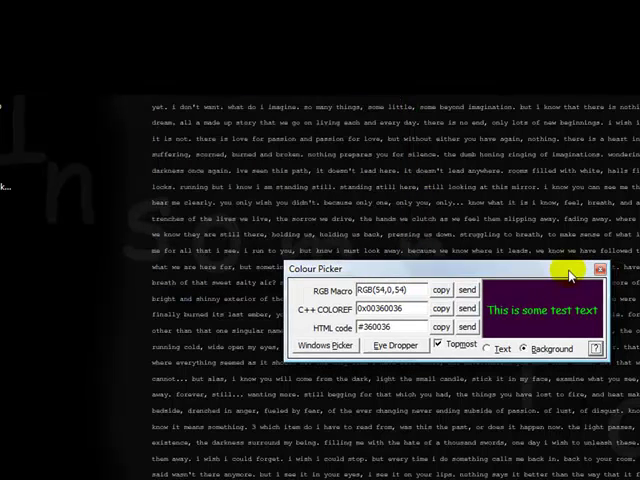
# Step: End on the closing title card with the ColourPicker icon and window thumbnail
pyautogui.click(528, 348)
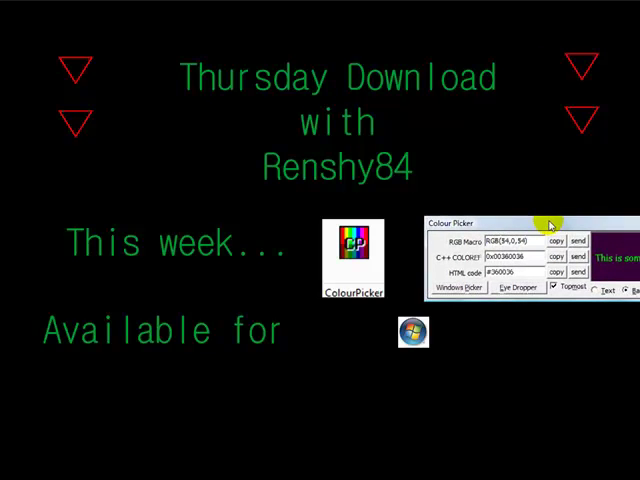
pyautogui.moveTo(472, 188)
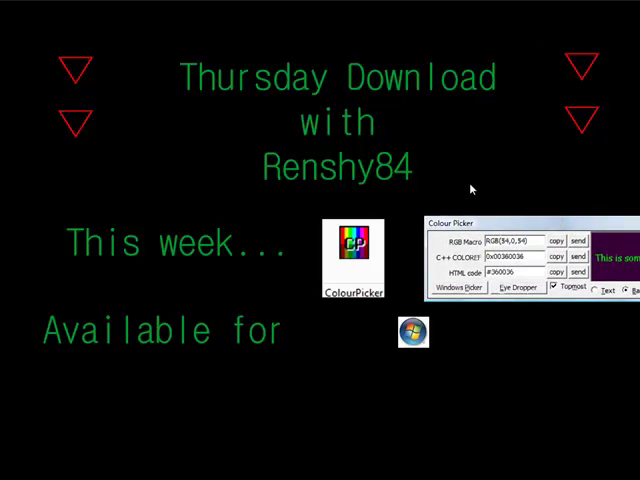